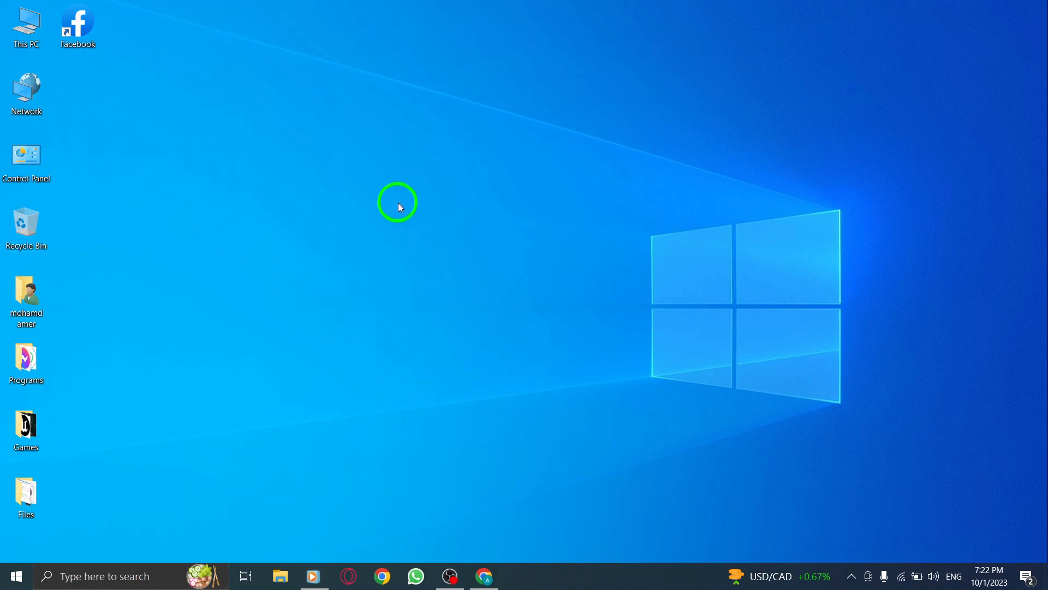
mouse_move(415, 208)
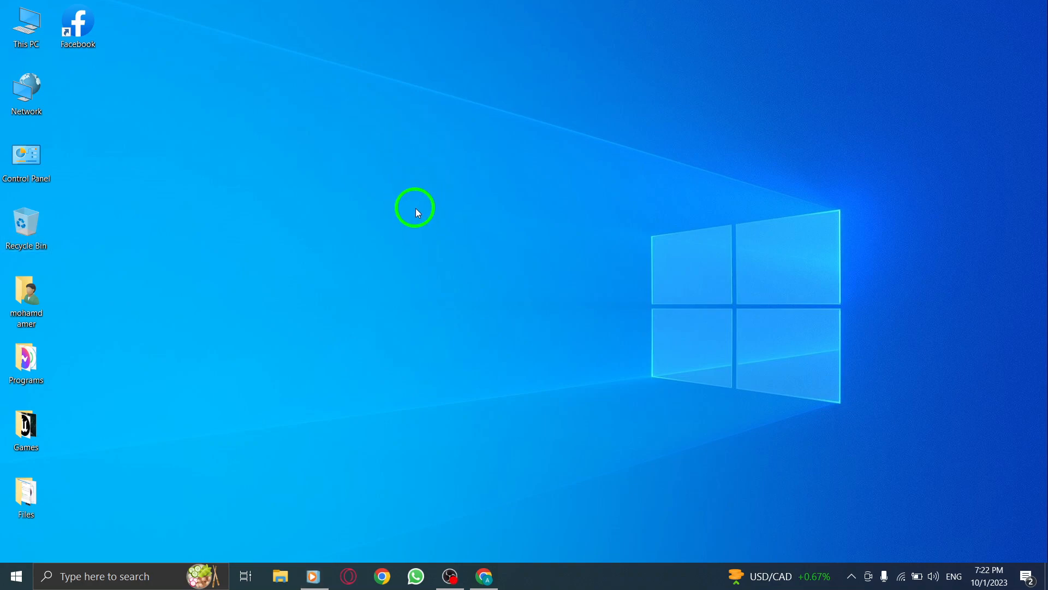
mouse_move(444, 211)
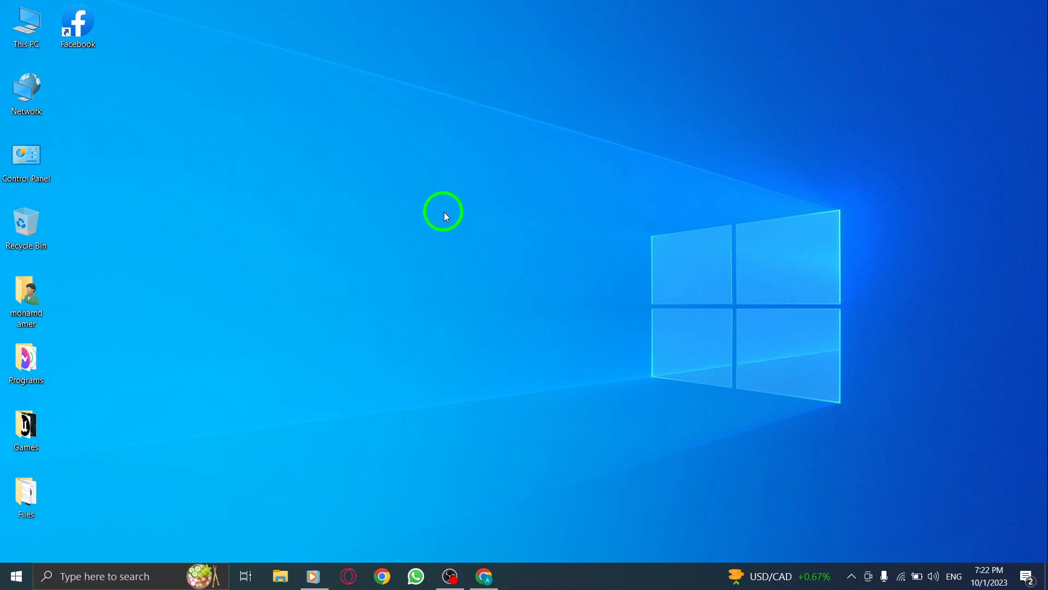
mouse_move(96, 45)
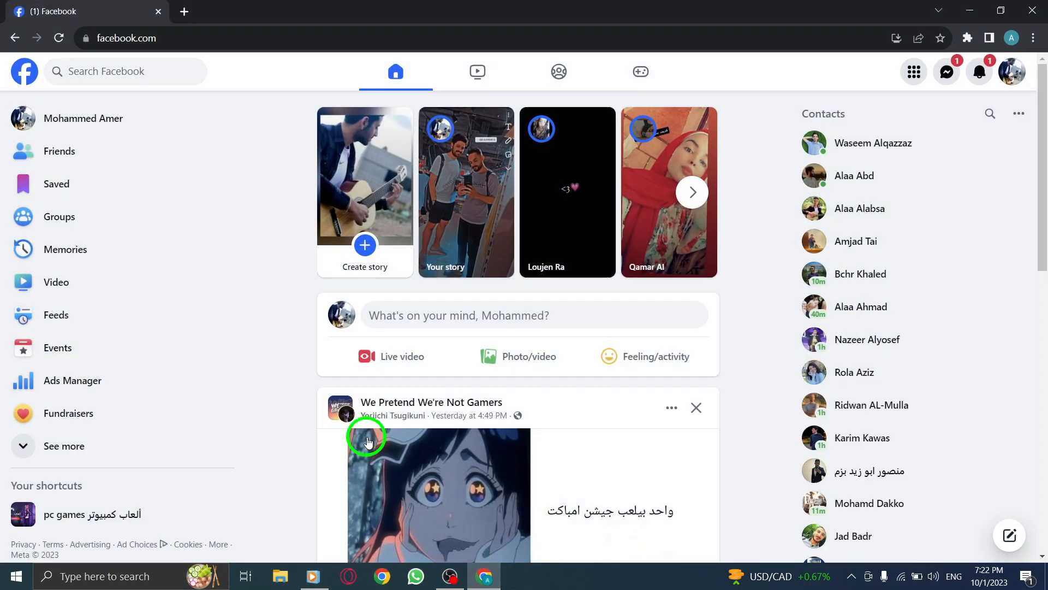
mouse_move(430, 193)
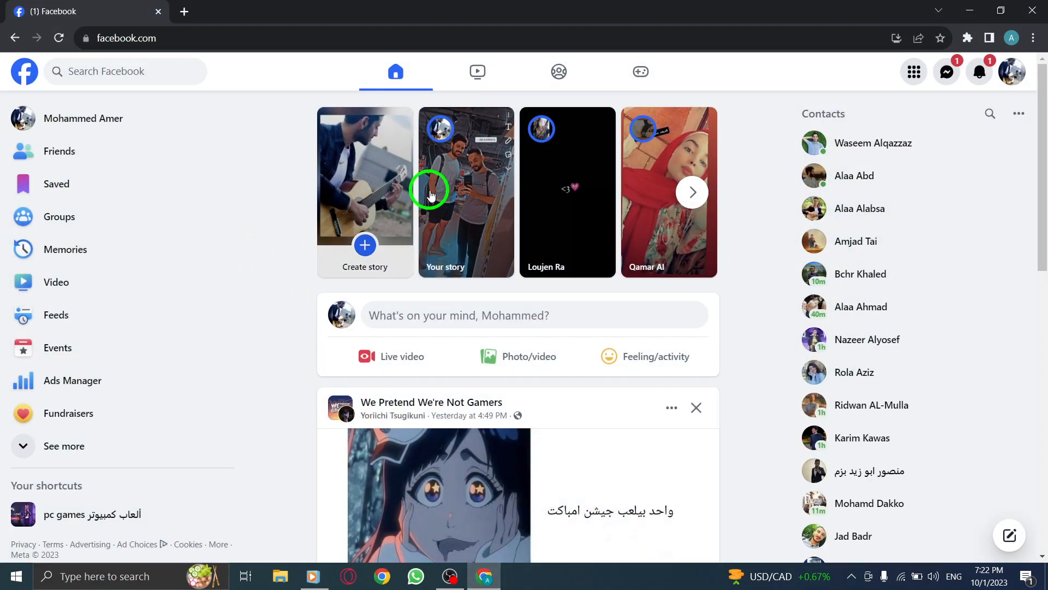
mouse_move(55, 183)
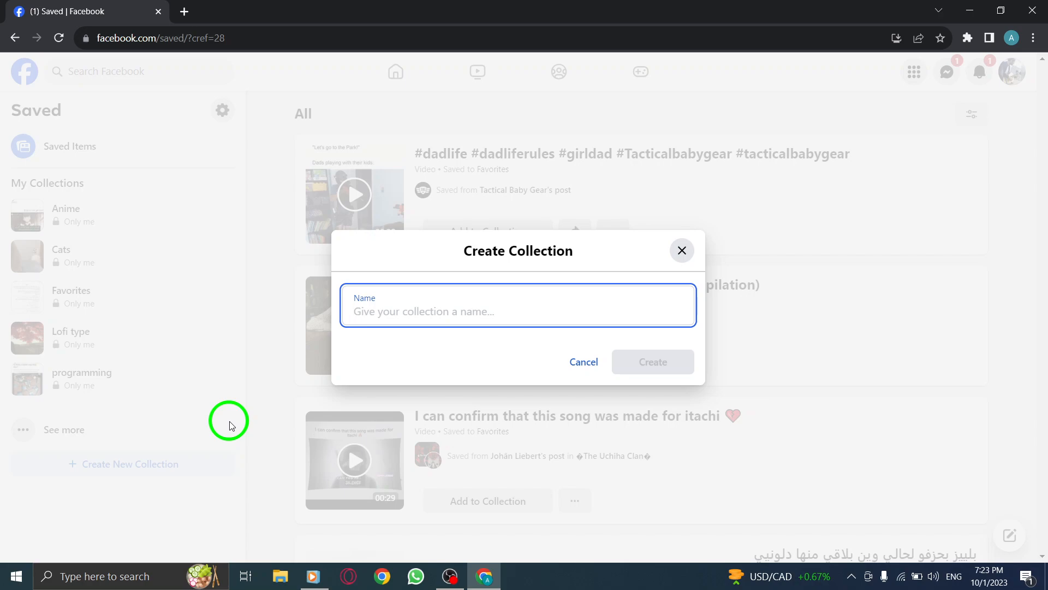
- Enter 'a test' as the new collection's name
text(a t)
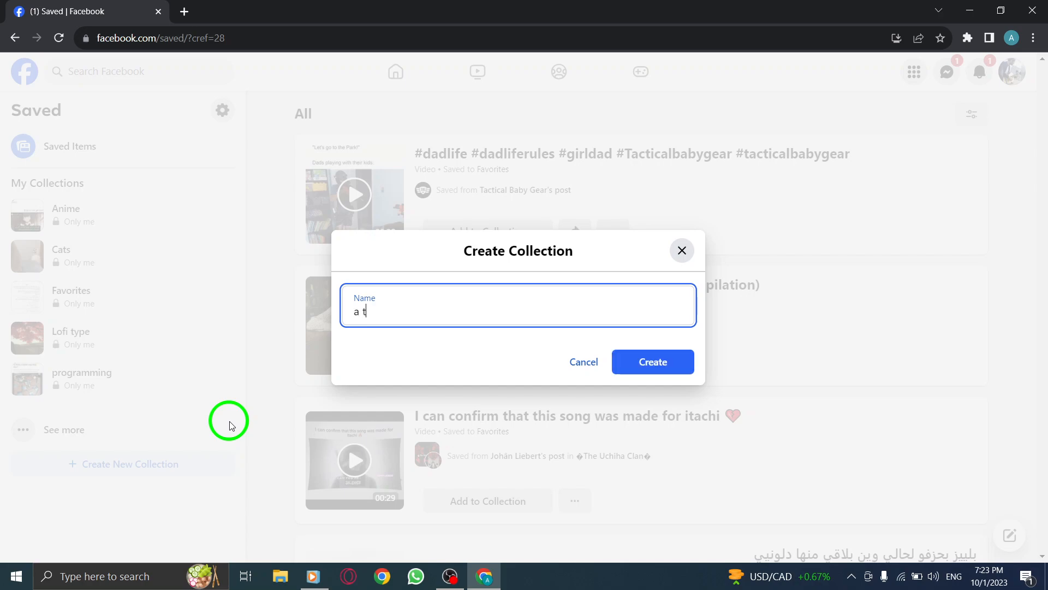
text(est)
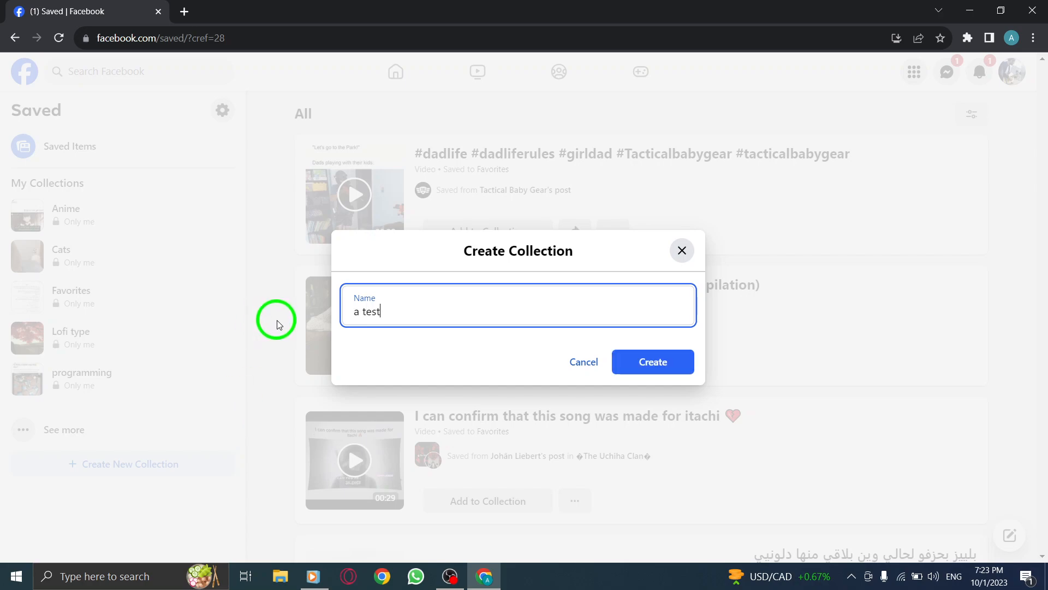
mouse_move(500, 337)
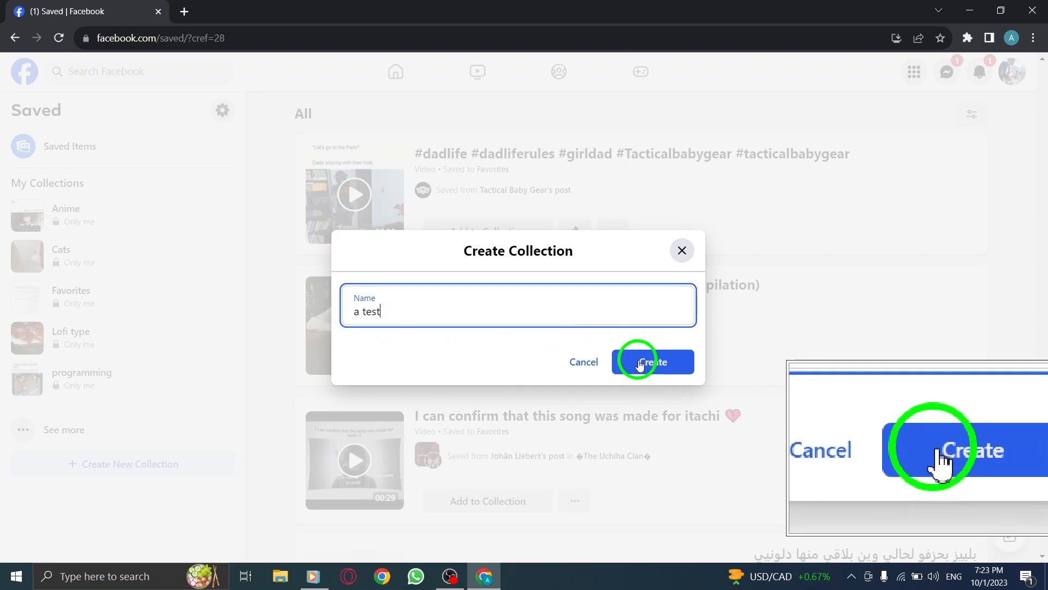
- Create the collection so 'a test' appears under My Collections
click(652, 362)
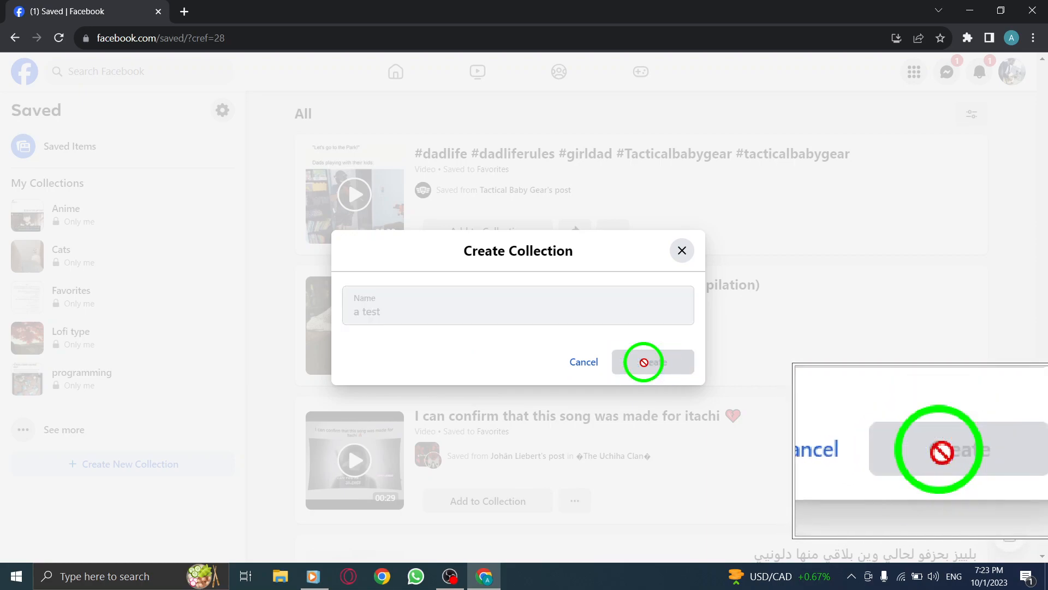
click(654, 361)
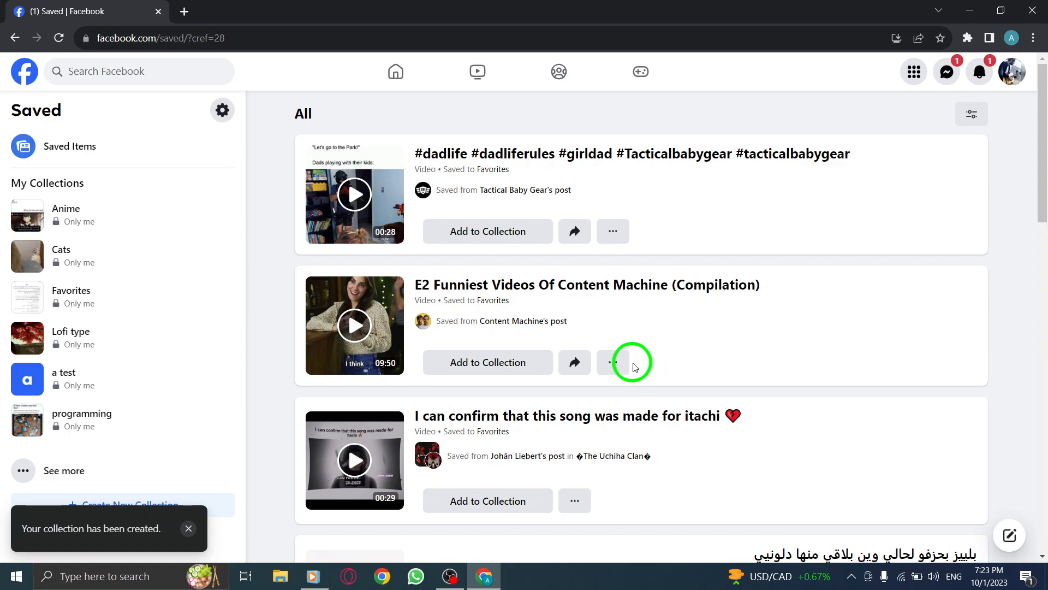
mouse_move(239, 347)
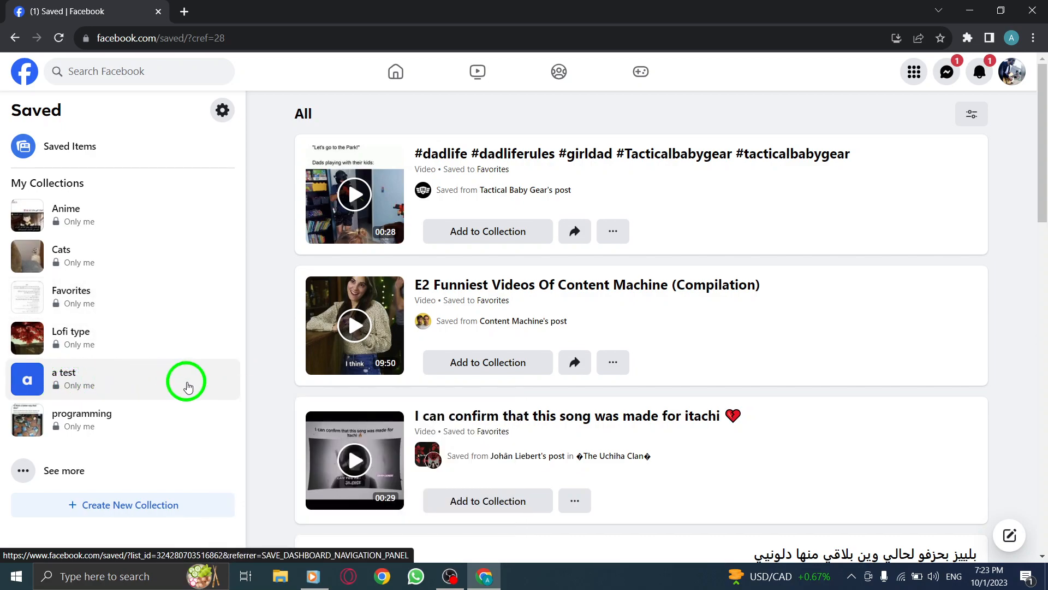
mouse_move(261, 320)
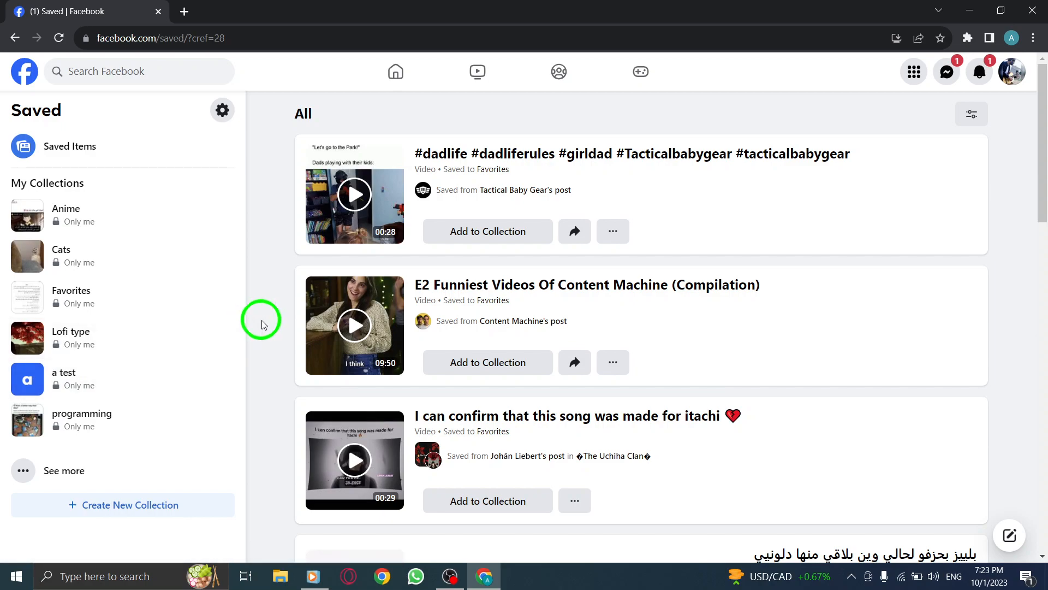